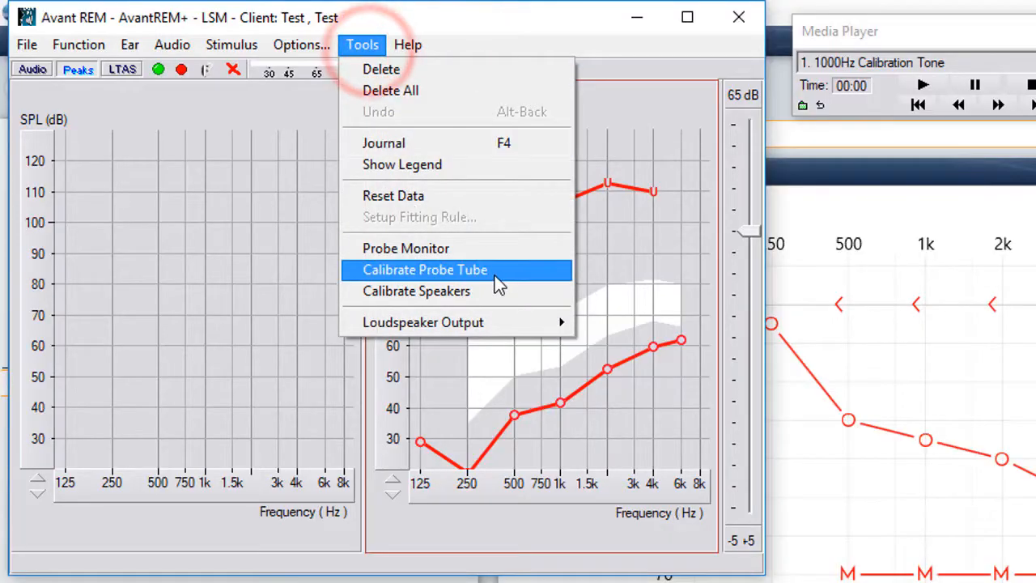
pyautogui.moveTo(510, 278)
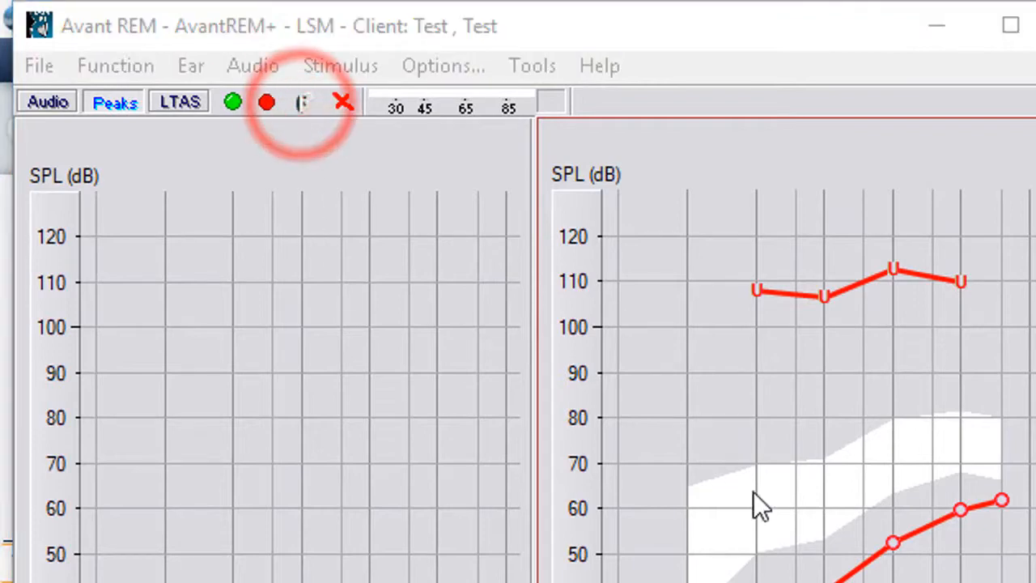
# Start Calibrate Probe Tube from the Tools menu for the Right Probe
pyautogui.click(301, 102)
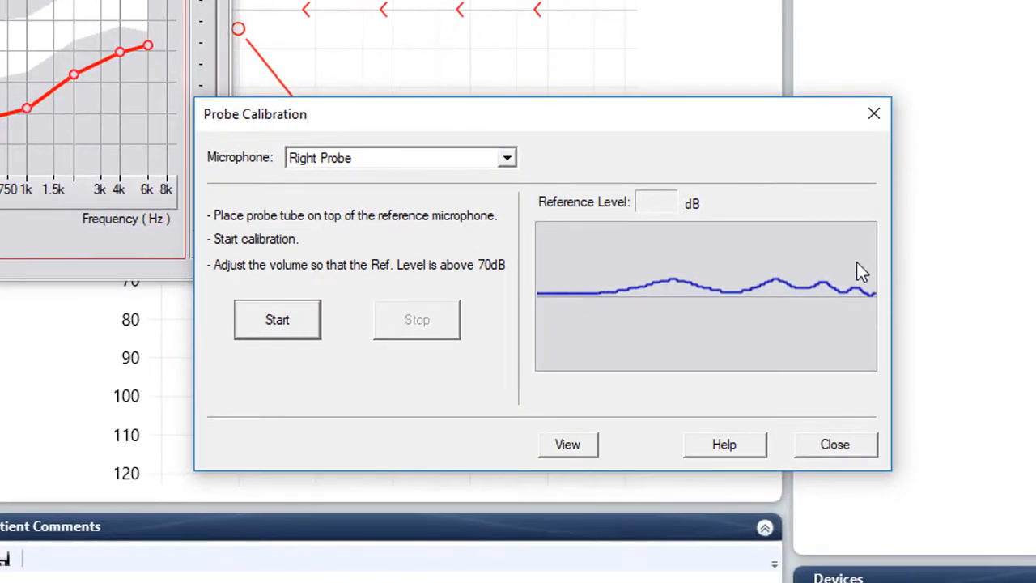
pyautogui.moveTo(542, 219)
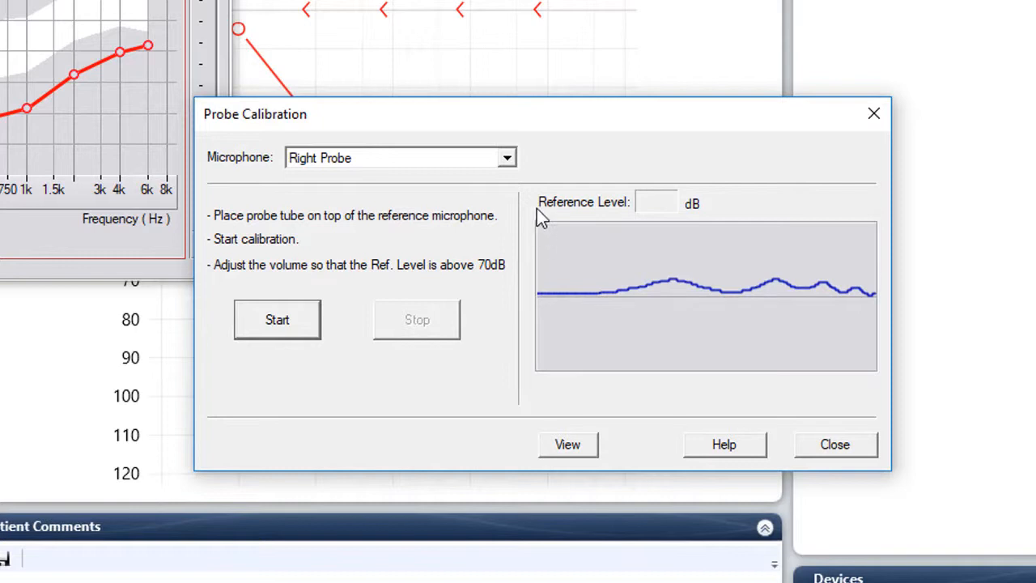
pyautogui.moveTo(655, 234)
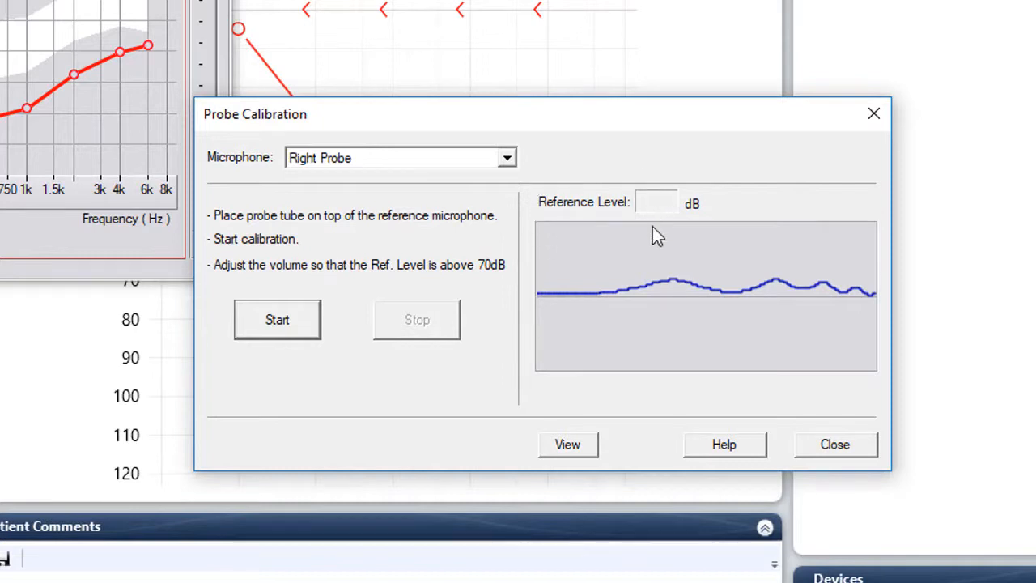
pyautogui.moveTo(526, 327)
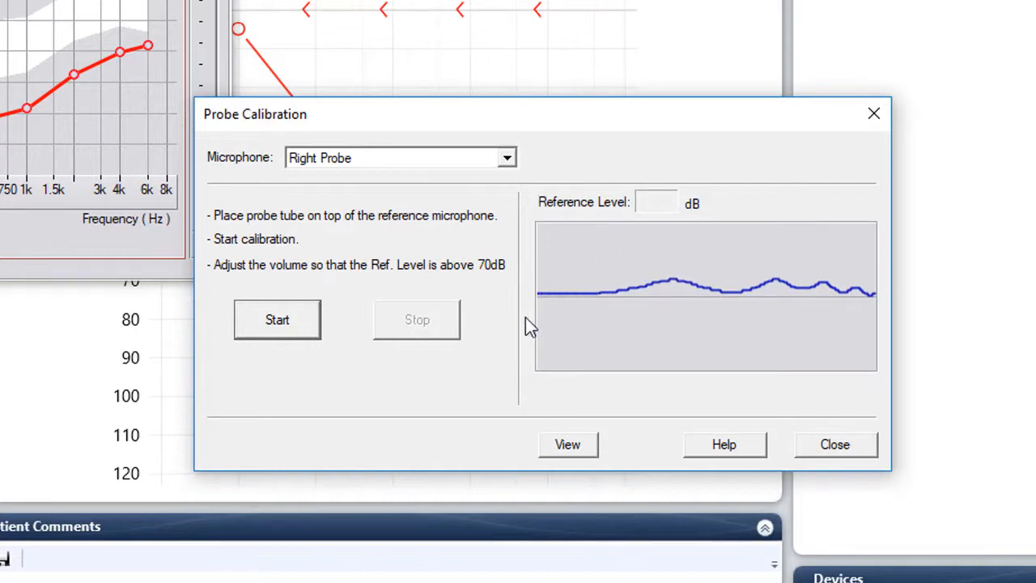
pyautogui.moveTo(413, 460)
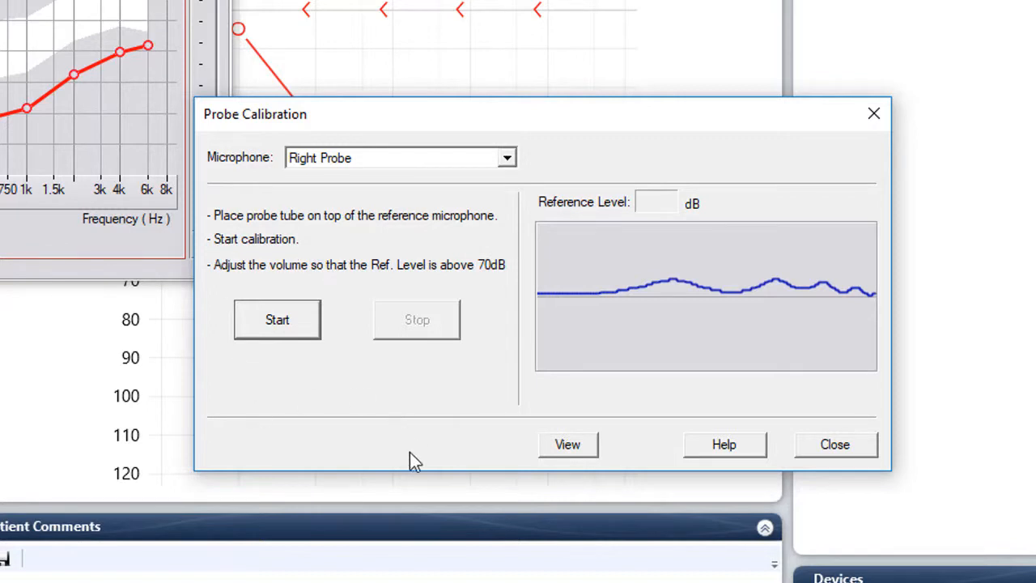
# Run the right probe calibration until the dialog reports Finished
pyautogui.click(276, 318)
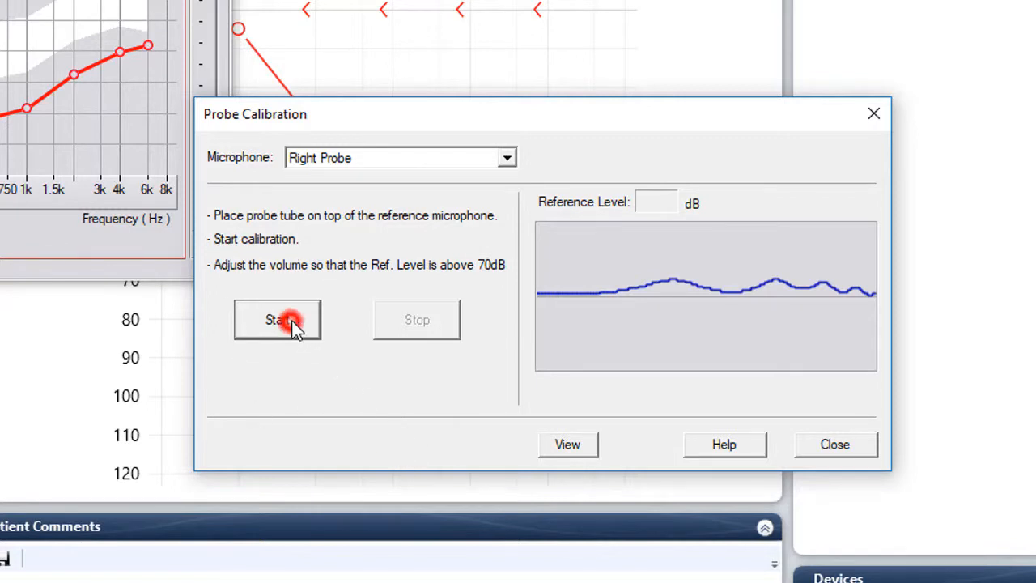
pyautogui.click(277, 319)
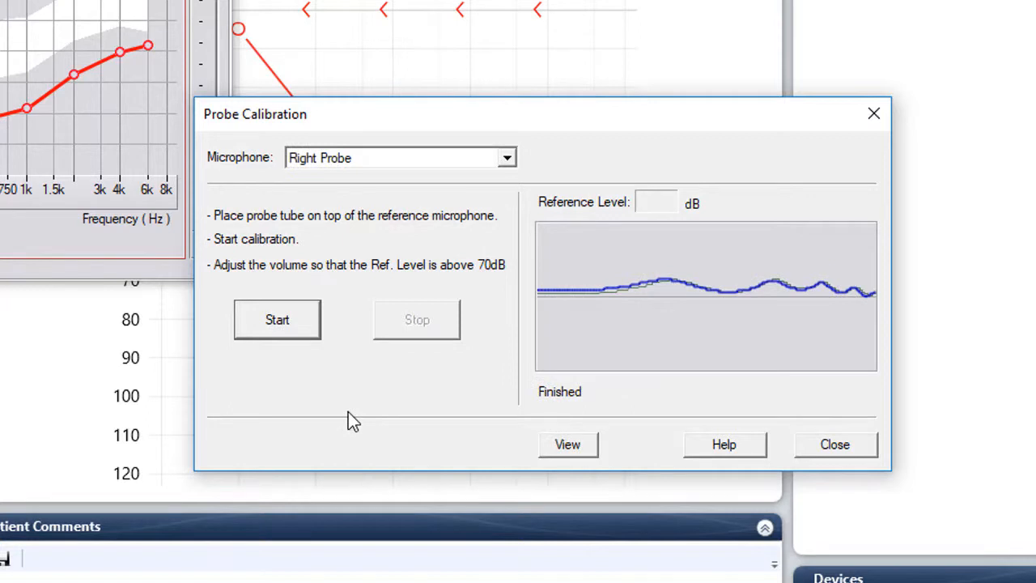
# Select Left Probe as the microphone and run its calibration to Finished
pyautogui.click(505, 157)
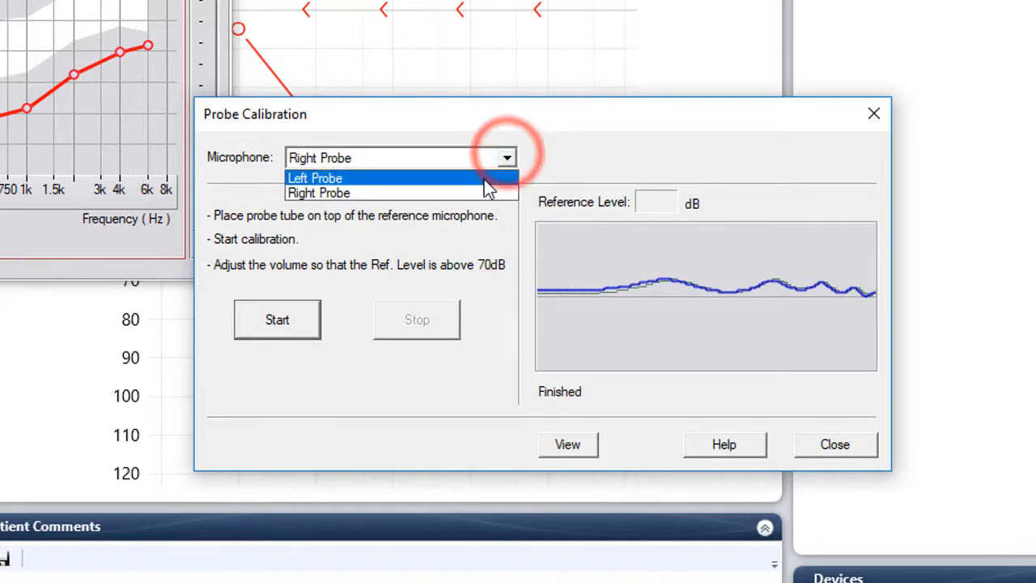
pyautogui.click(314, 176)
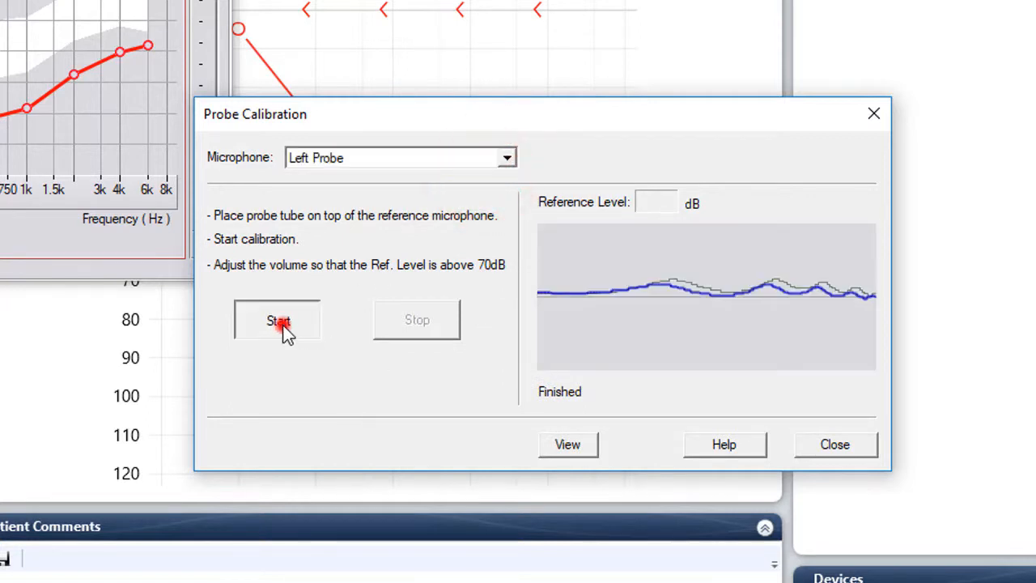
pyautogui.click(278, 321)
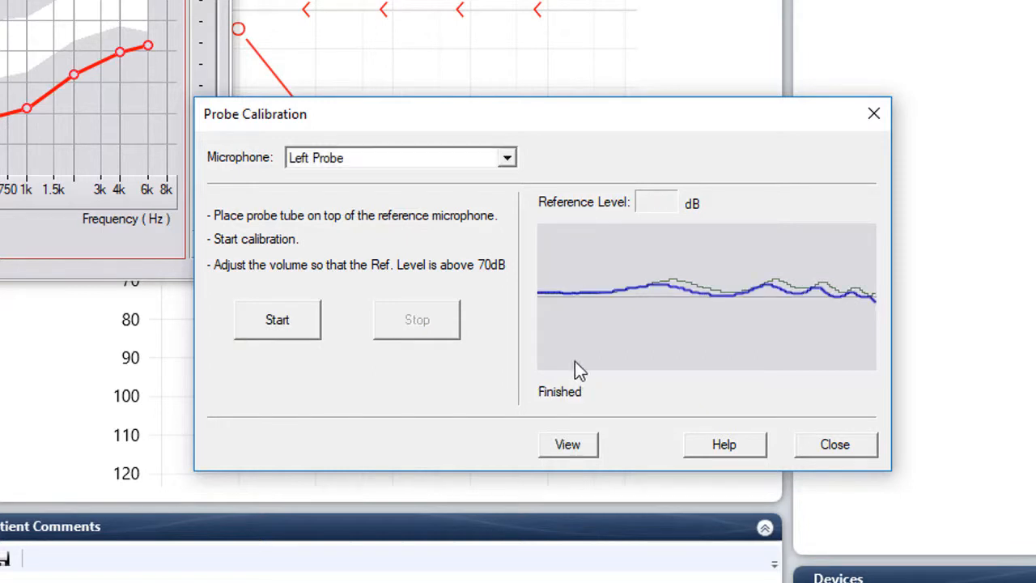
pyautogui.moveTo(711, 297)
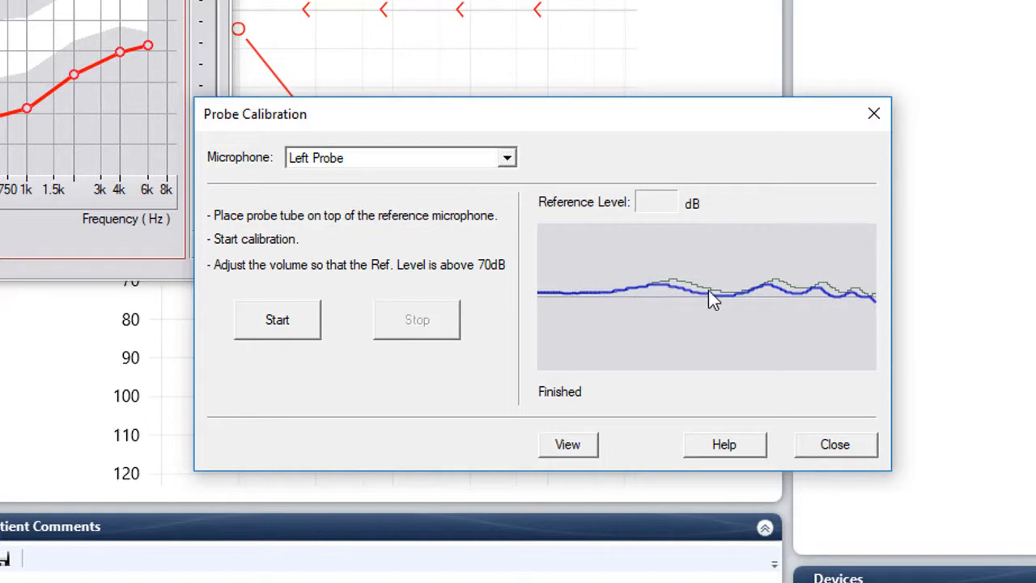
pyautogui.moveTo(742, 295)
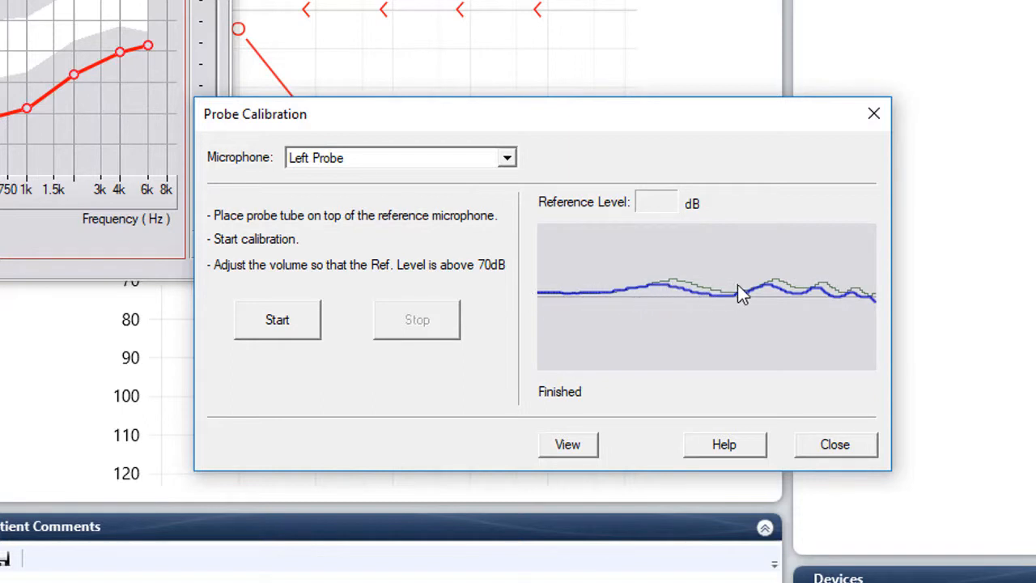
pyautogui.moveTo(654, 308)
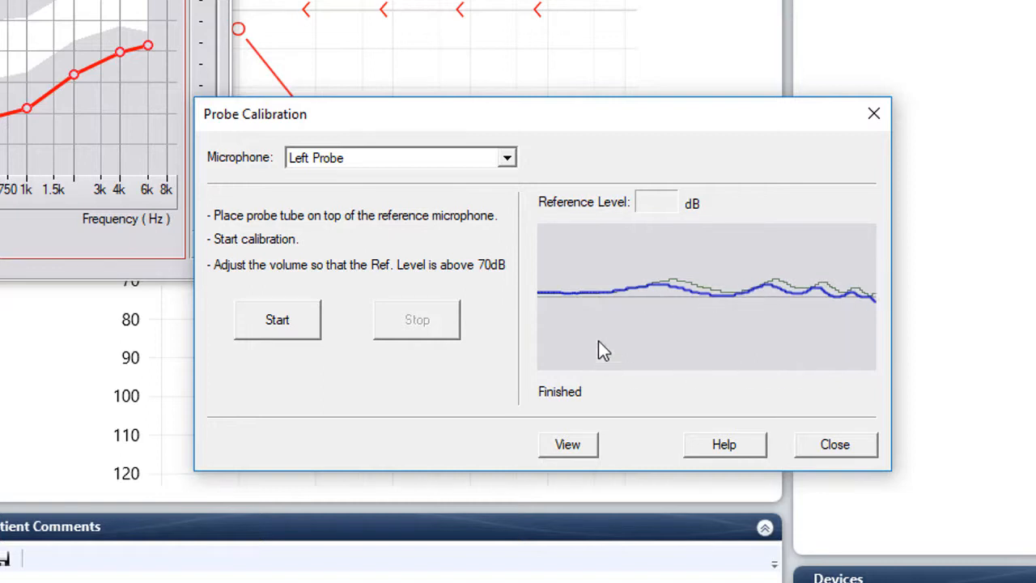
pyautogui.moveTo(597, 249)
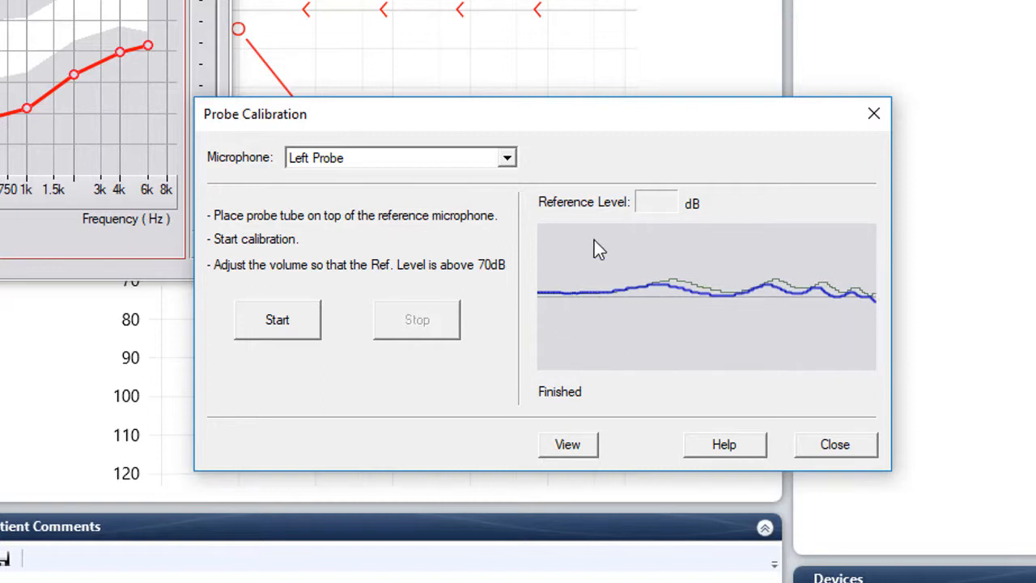
pyautogui.moveTo(887, 305)
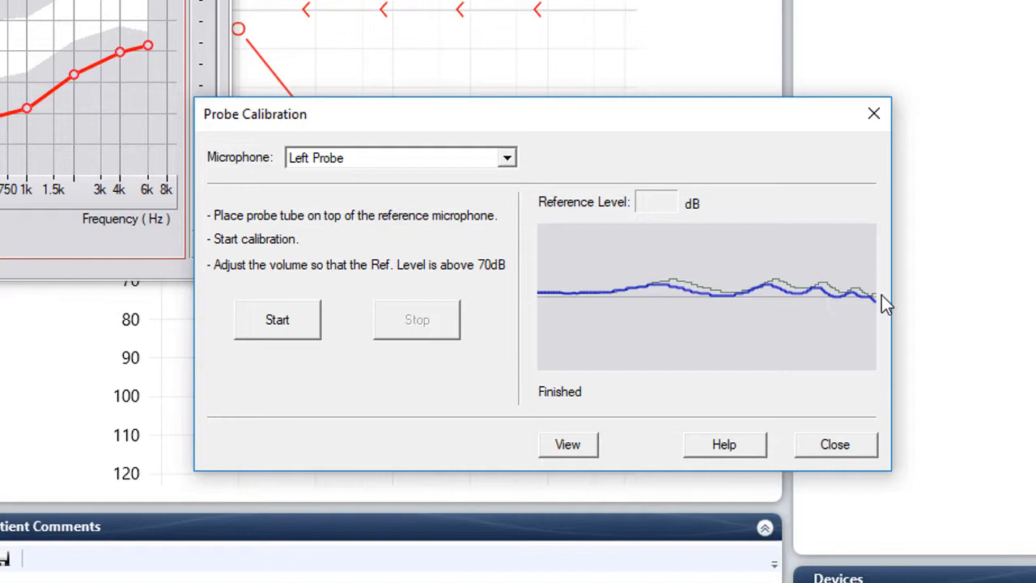
pyautogui.moveTo(806, 327)
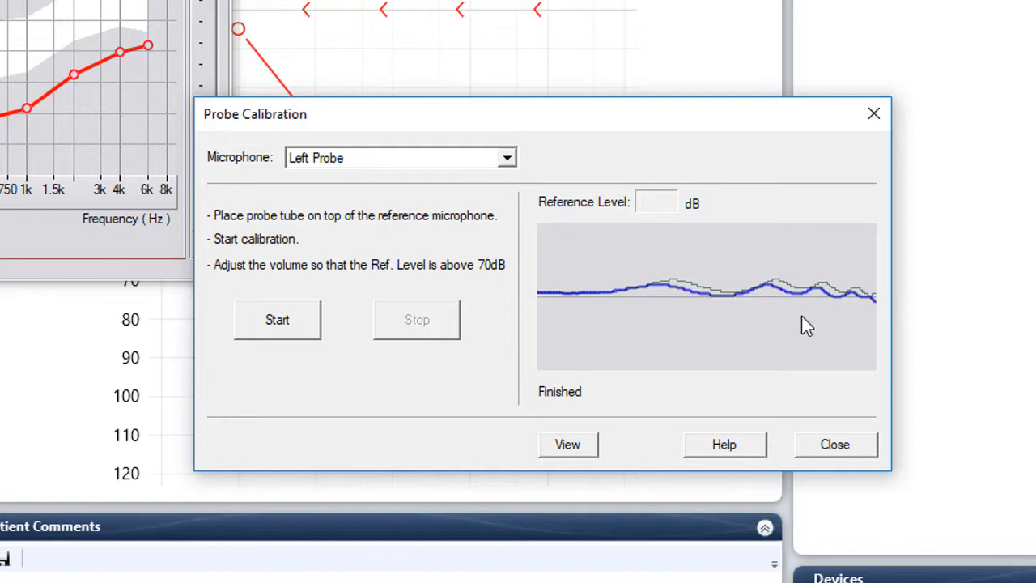